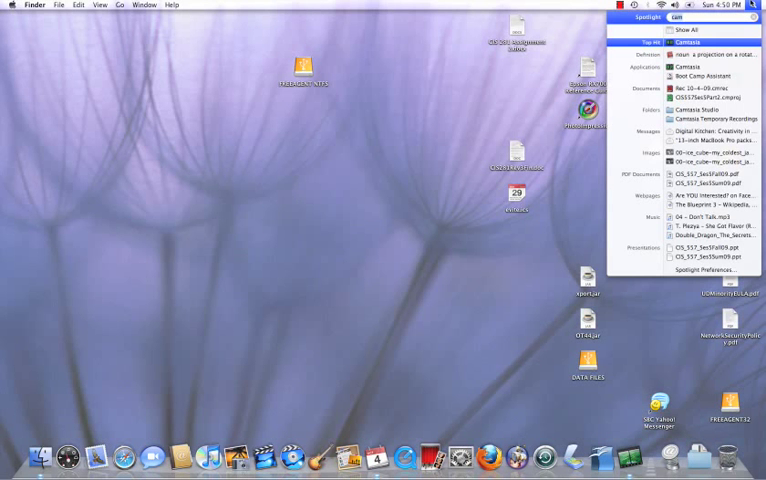
- Launch VirtualBox from Spotlight and accept the new-version notice with OK
{"action": "type", "text": "virtu"}
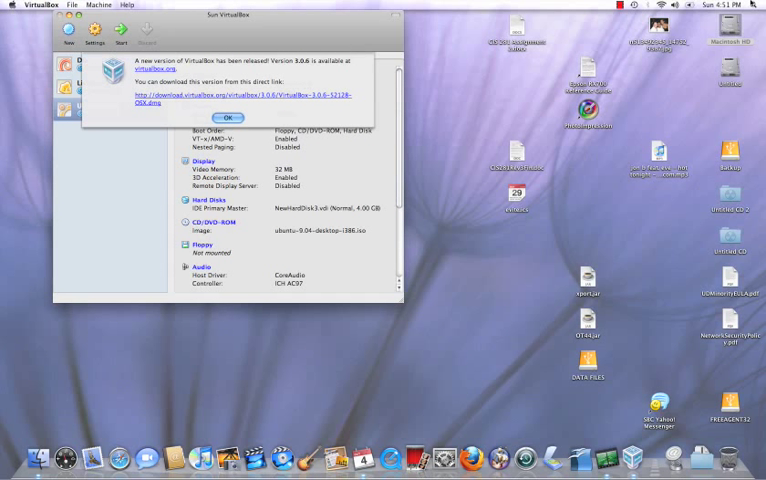
{"action": "left_click", "coordinate": [708, 4]}
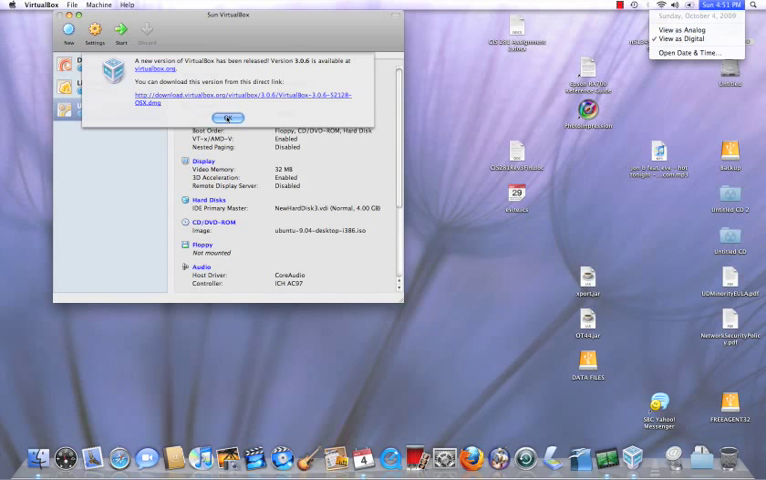
{"action": "left_click", "coordinate": [224, 116]}
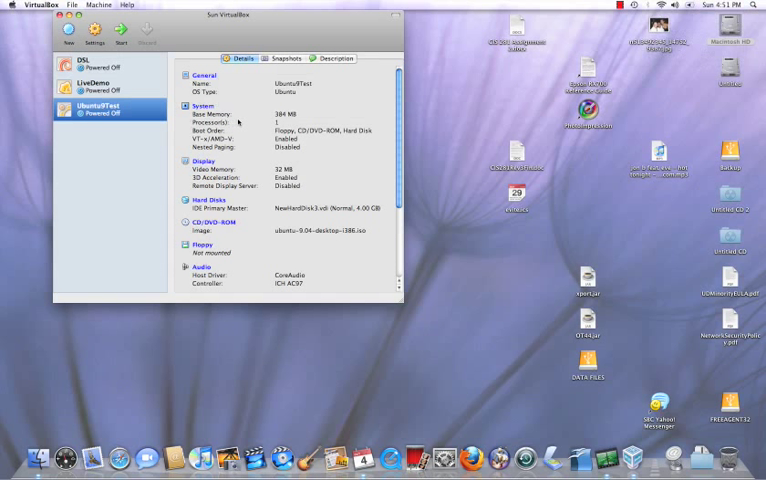
- Attach the Ubuntu machine's network adapter as Bridged Adapter on en0: Built-in Ethernet
{"action": "left_click", "coordinate": [96, 80]}
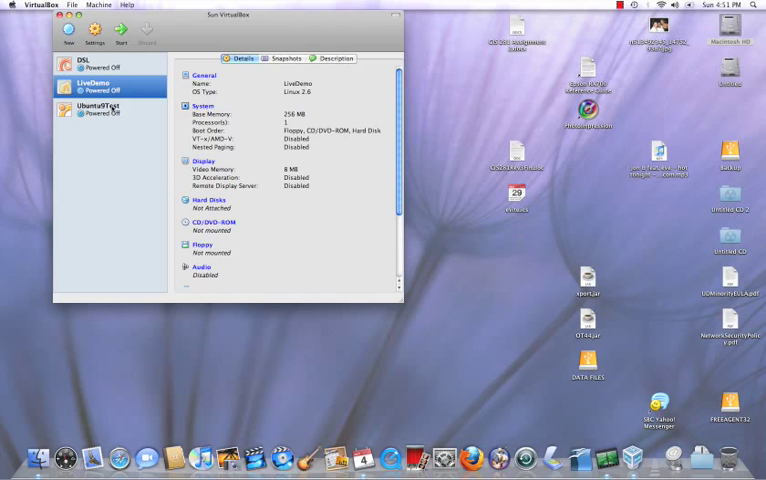
{"action": "left_click", "coordinate": [96, 104]}
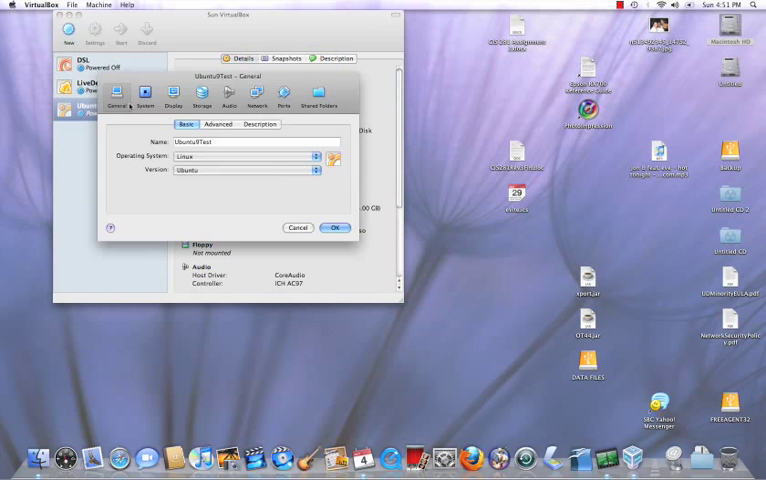
{"action": "left_click", "coordinate": [258, 96]}
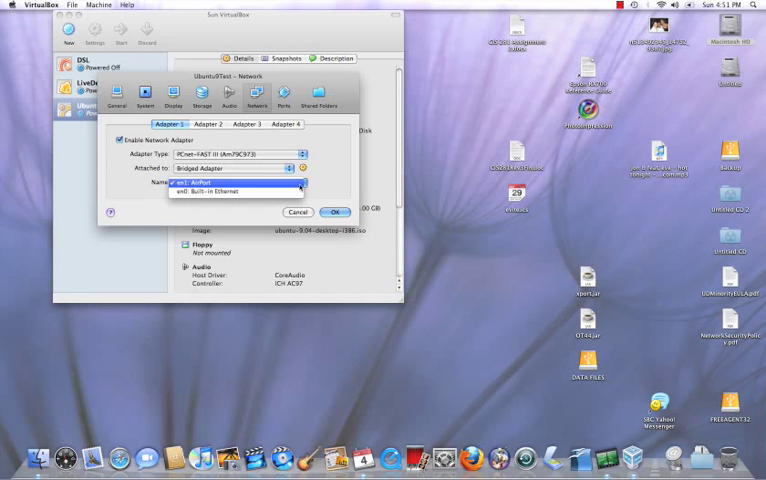
{"action": "left_click", "coordinate": [230, 184]}
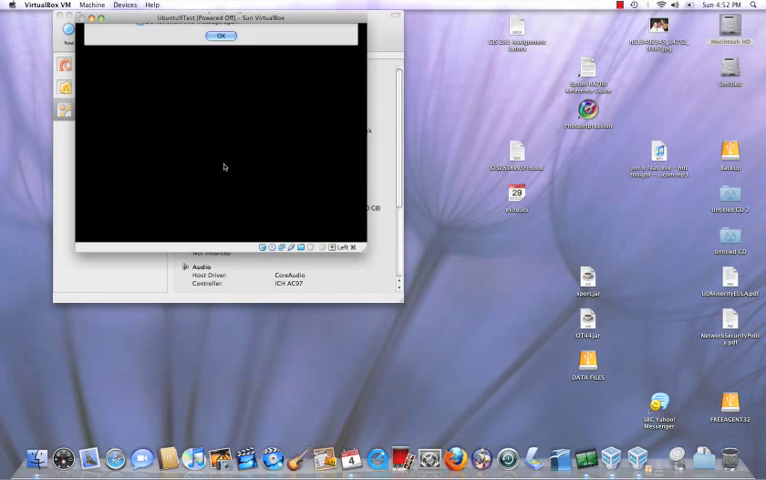
- Focus the running Ubuntu guest window and let it boot to the login screen
{"action": "left_click", "coordinate": [220, 38]}
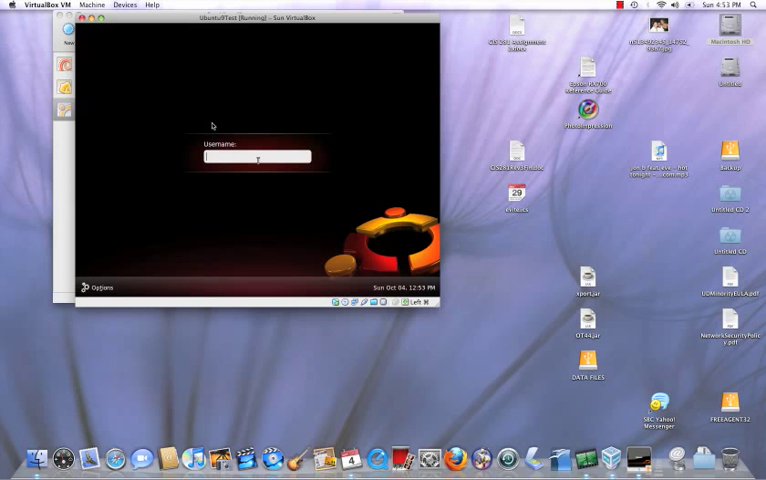
- Sign in to the Ubuntu guest with the user's credentials to reach the desktop
{"action": "type", "text": "e"}
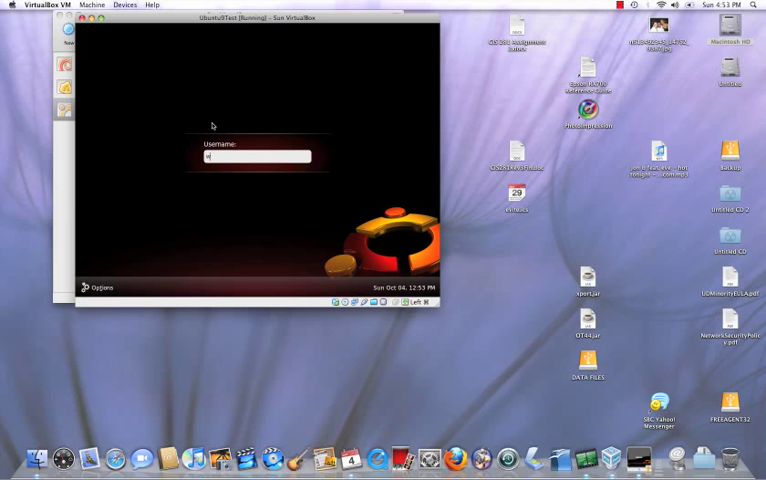
{"action": "type", "text": "wbowe"}
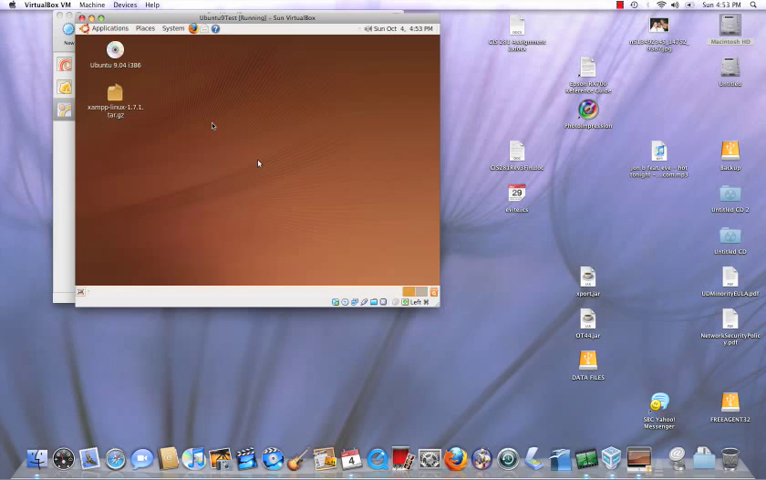
- Capture input in the guest and launch a Terminal from Applications > Accessories
{"action": "left_click", "coordinate": [258, 164]}
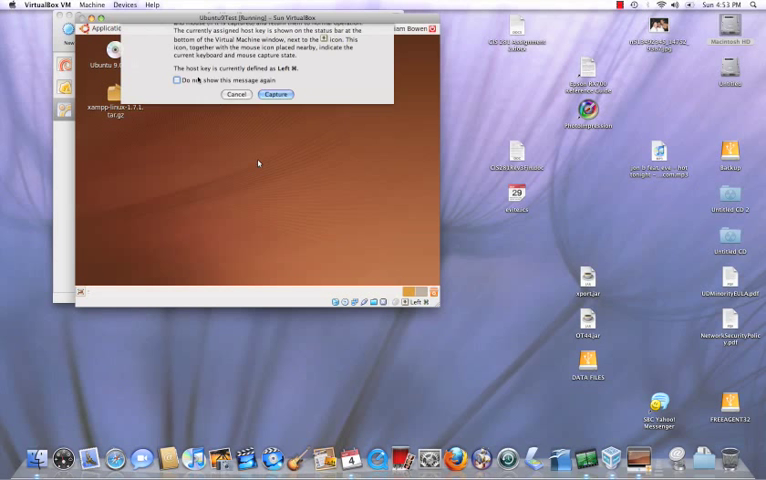
{"action": "left_click", "coordinate": [280, 96]}
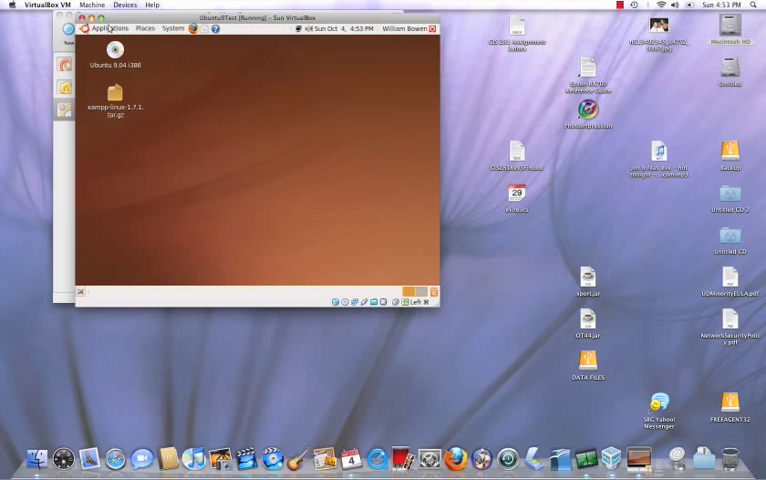
{"action": "left_click", "coordinate": [100, 28]}
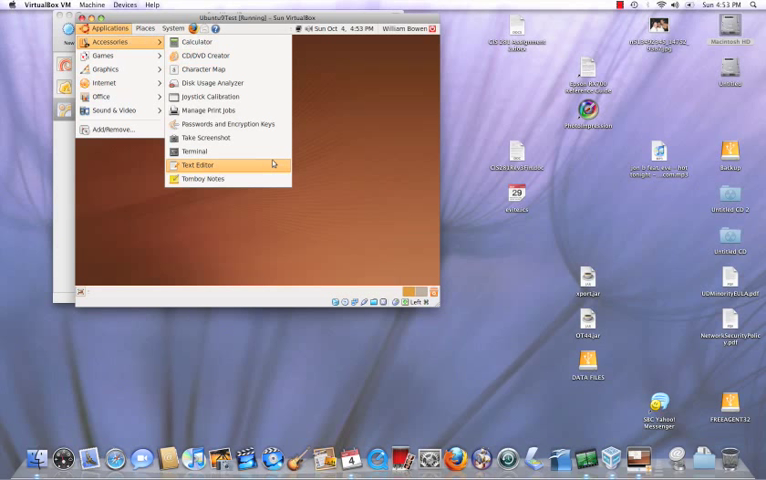
{"action": "left_click", "coordinate": [196, 152]}
{"action": "type", "text": "sudo"}
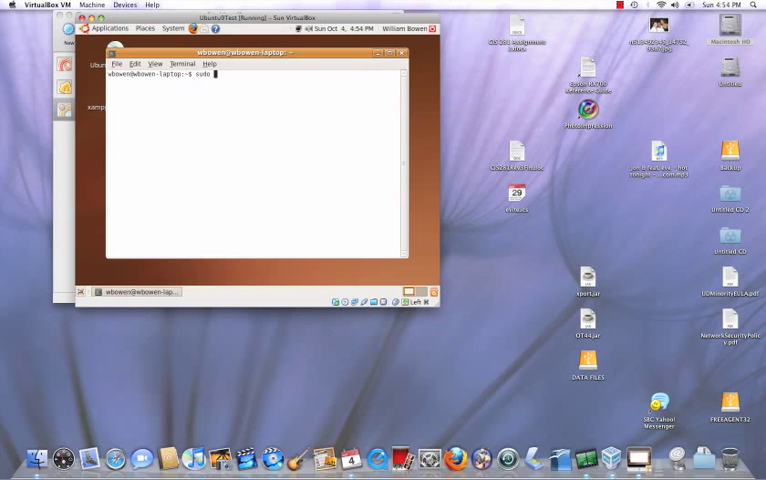
- Run sudo /opt/lampp/lampp start to bring up the XAMPP server
{"action": "type", "text": "/opt/"}
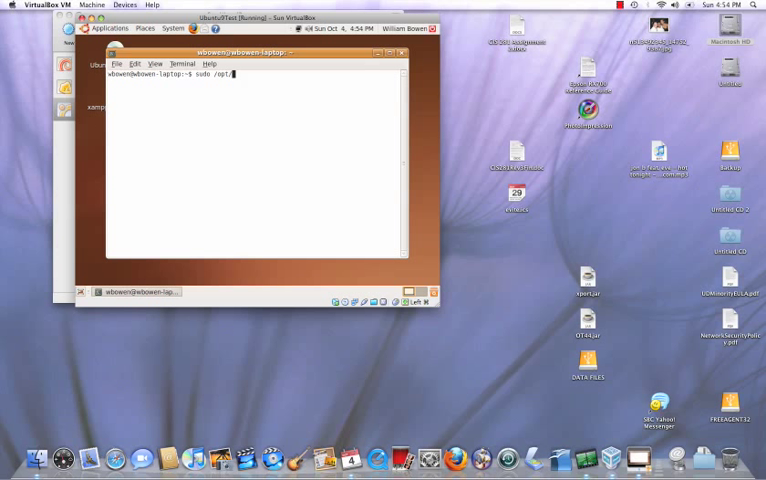
{"action": "type", "text": "lan"}
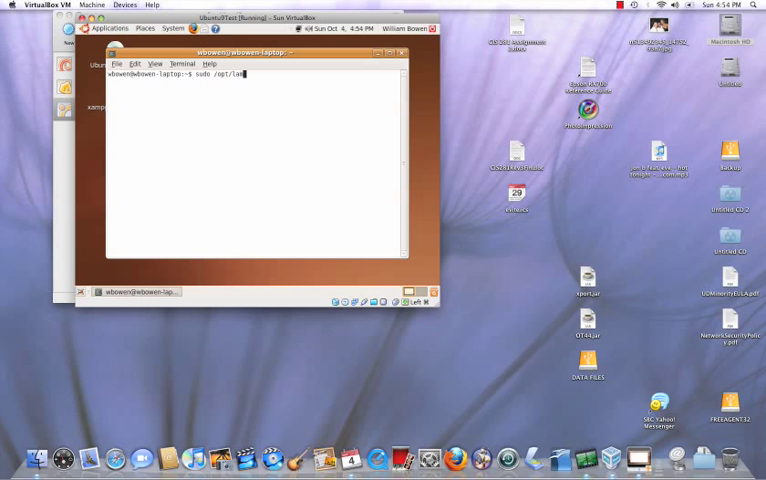
{"action": "type", "text": "mpp/lampp"}
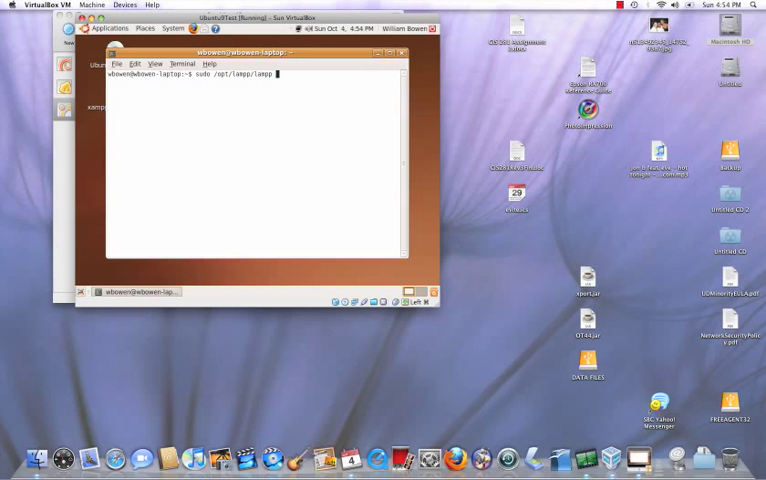
{"action": "type", "text": "start"}
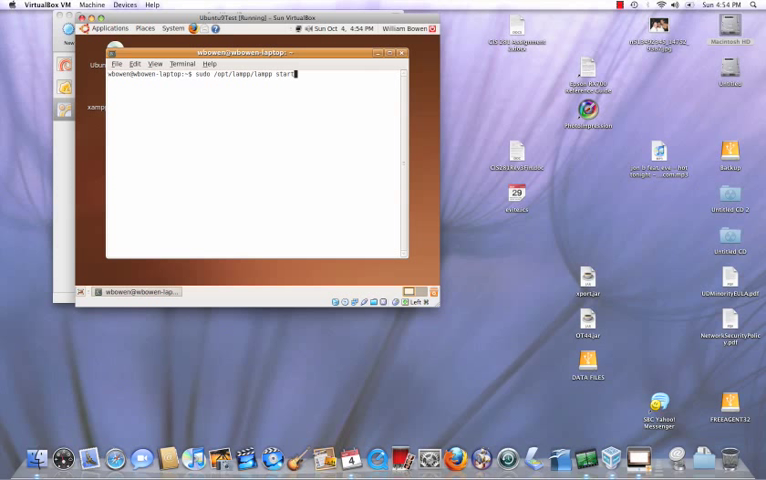
{"action": "key", "text": "Return"}
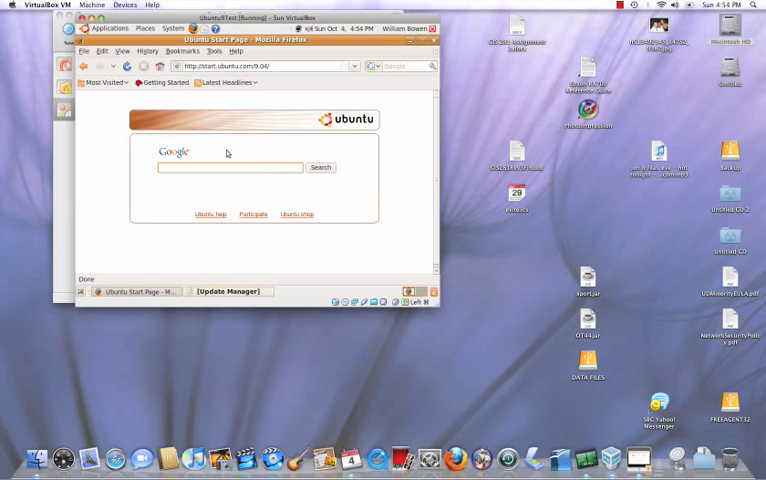
- Enter the sudo password and load the local XAMPP for Linux welcome page in the guest's Firefox
{"action": "type", "text": "thats"}
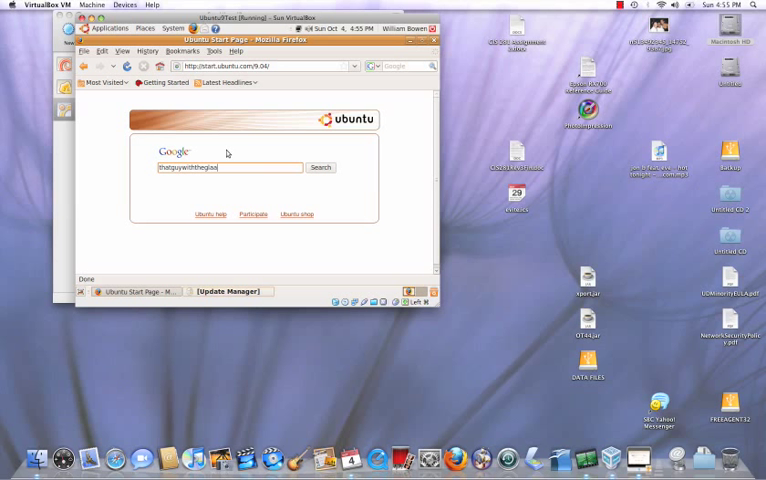
{"action": "type", "text": "ses"}
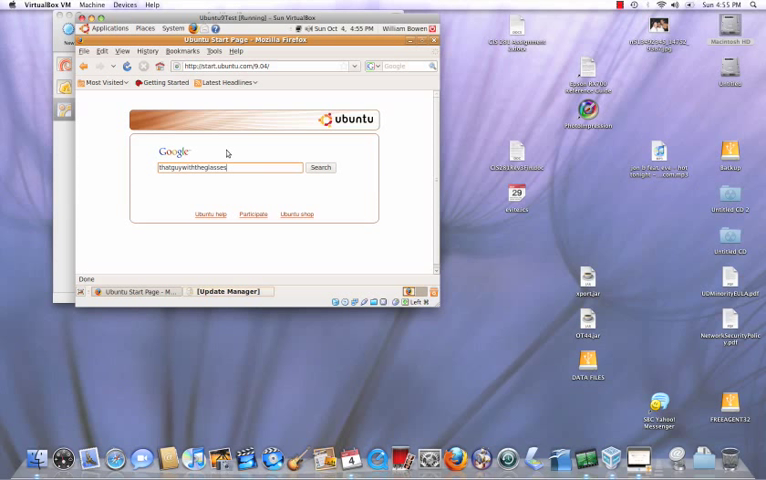
{"action": "left_click", "coordinate": [320, 168]}
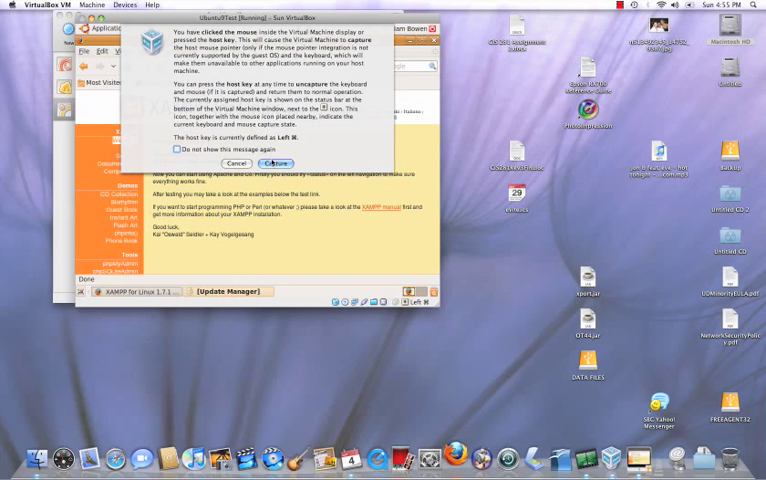
{"action": "left_click", "coordinate": [276, 164]}
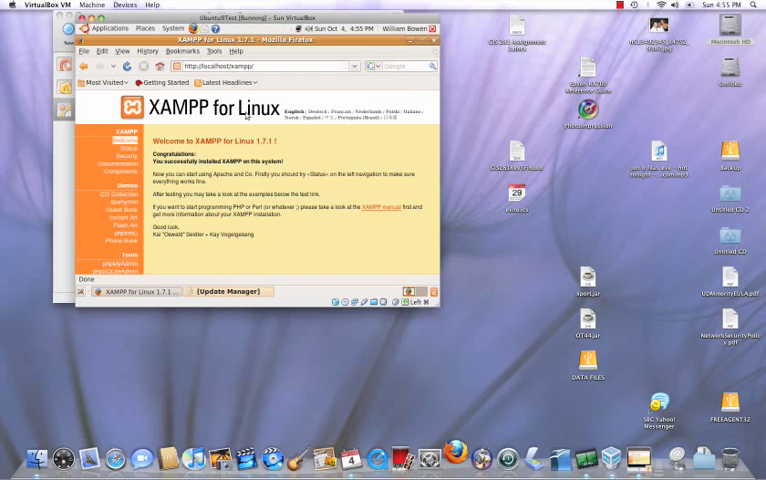
- Start a guest Terminal and begin a sudo ifconfig command to find the VM's IP address
{"action": "left_click", "coordinate": [88, 52]}
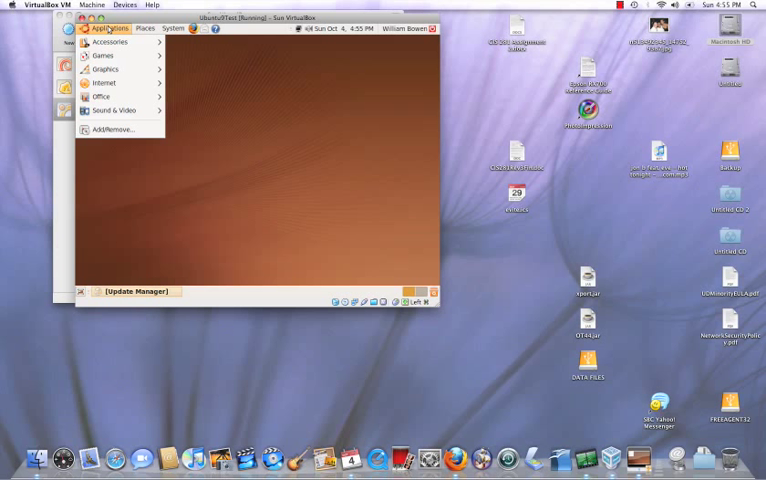
{"action": "mouse_move", "coordinate": [112, 44]}
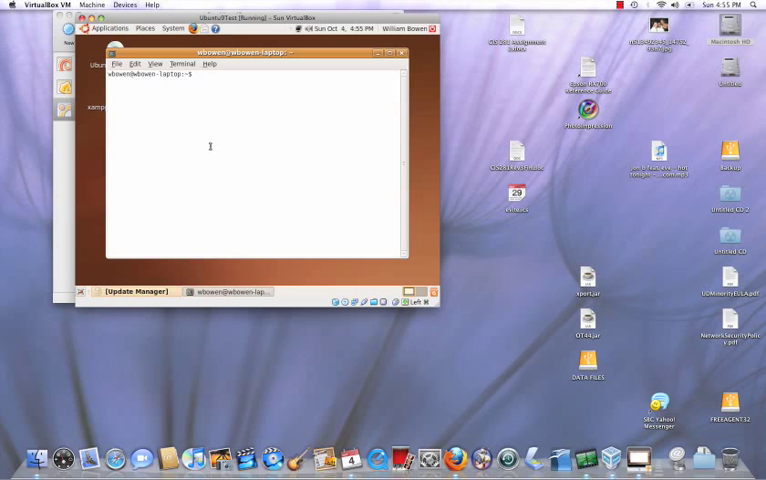
{"action": "type", "text": "sudo ifconfig"}
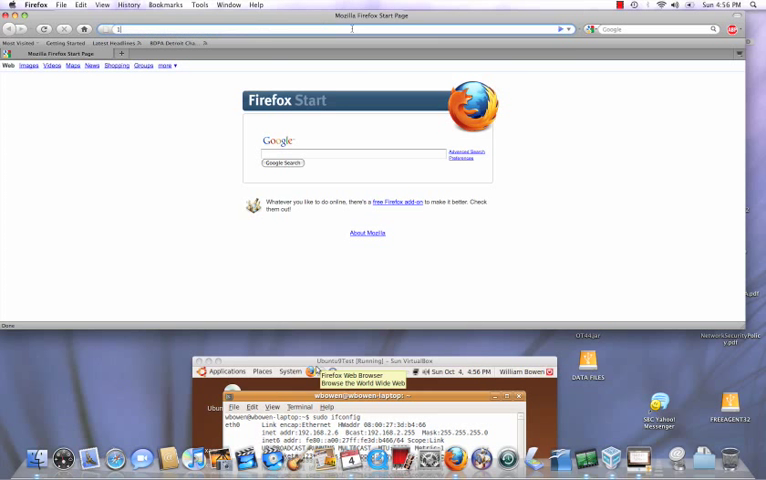
- Load the VM's 192.168.x.x/xampp address in the Mac host's Firefox
{"action": "type", "text": "192.168.2.6/xampp/"}
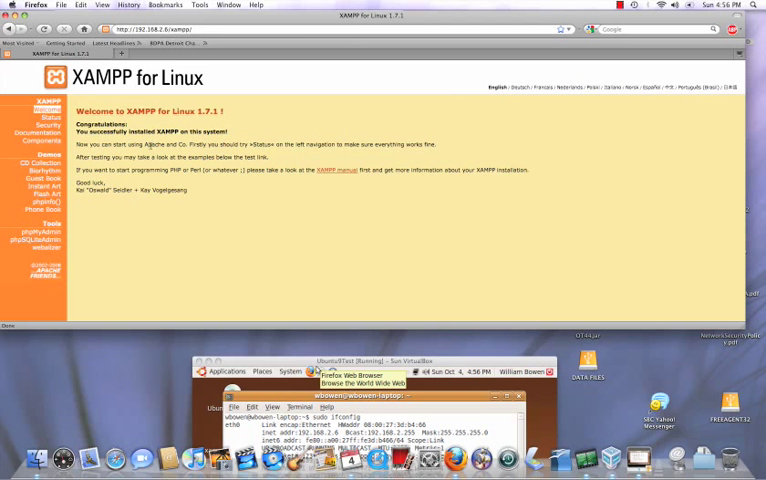
{"action": "left_click", "coordinate": [32, 208]}
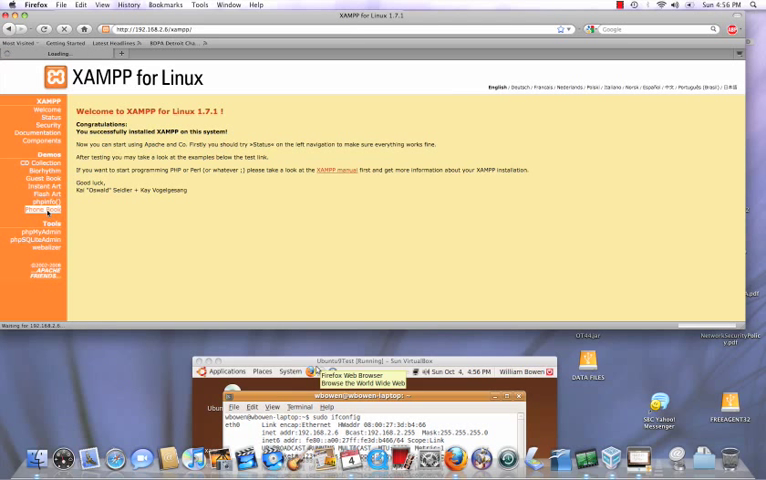
{"action": "left_click", "coordinate": [36, 208]}
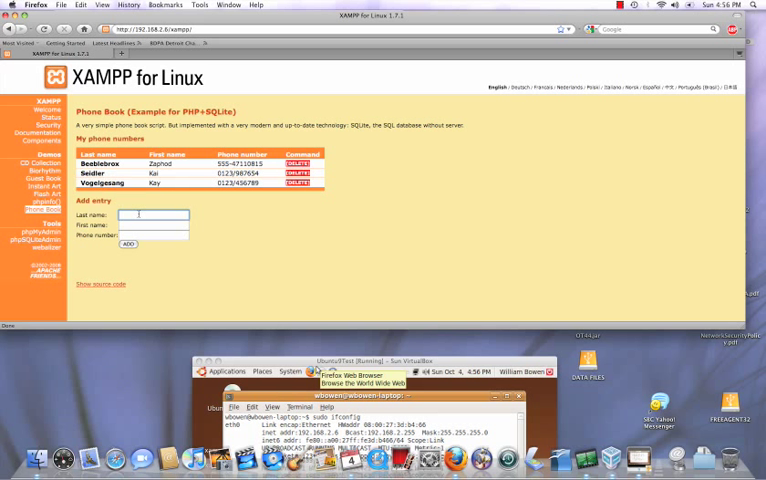
{"action": "type", "text": "bowe"}
{"action": "left_click", "coordinate": [152, 224]}
{"action": "type", "text": "William"}
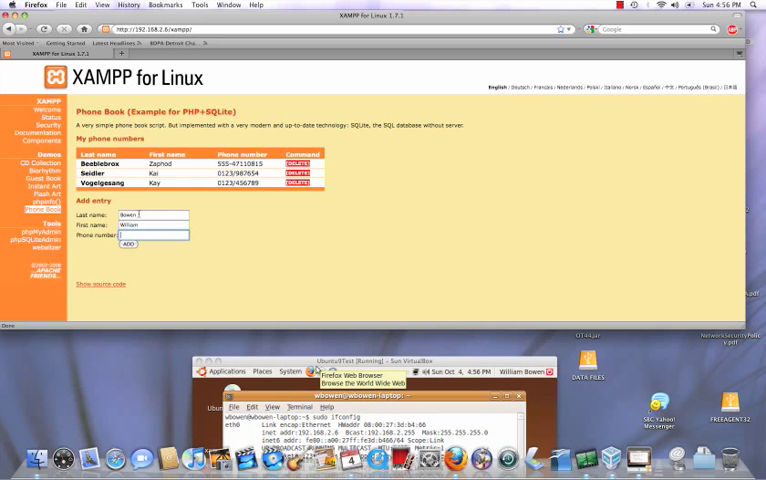
{"action": "type", "text": "NONE"}
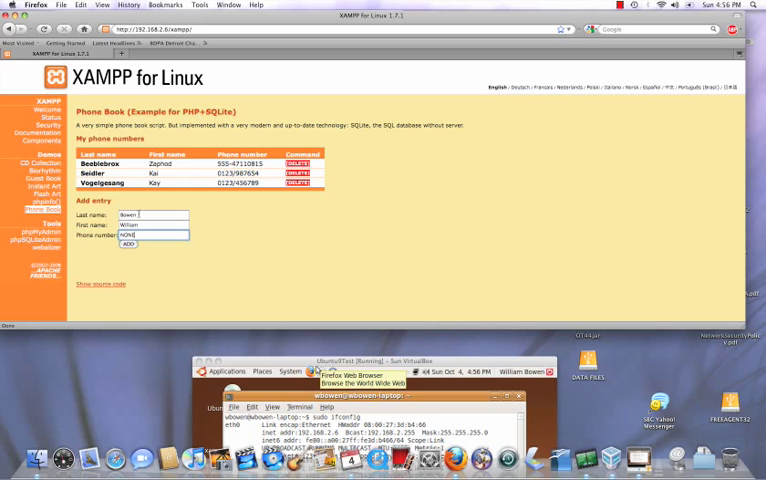
{"action": "left_click", "coordinate": [128, 252]}
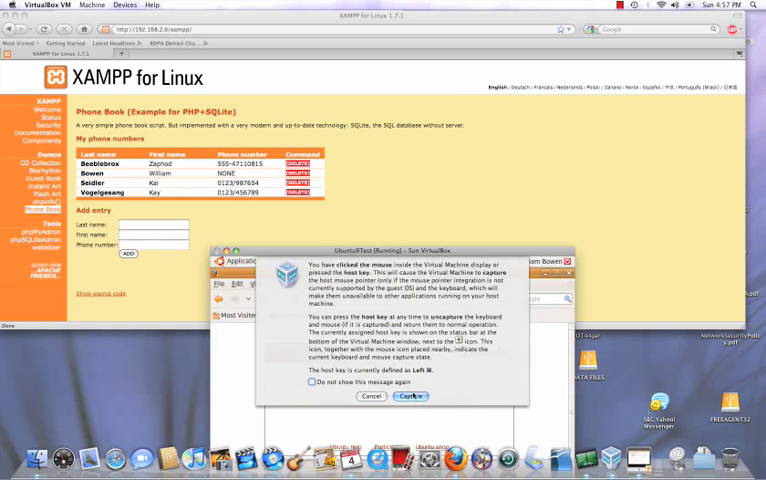
- Dismiss the capture notices, unlock with the password and load localhost/xampp in the guest's Firefox
{"action": "left_click", "coordinate": [428, 396]}
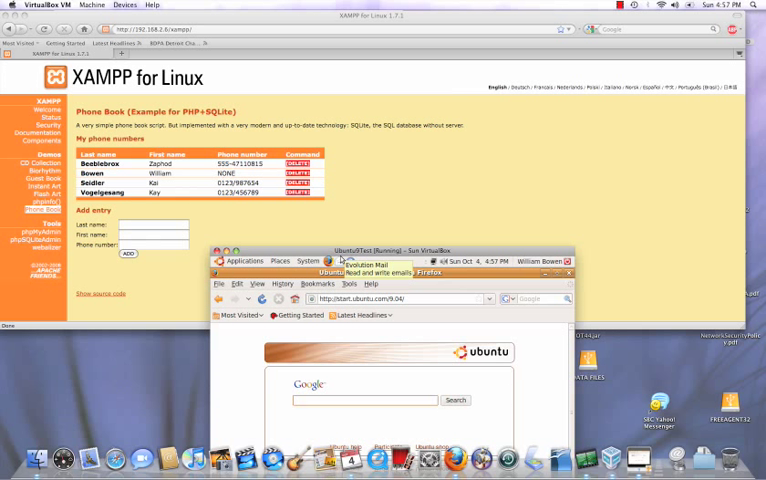
{"action": "mouse_move", "coordinate": [414, 392]}
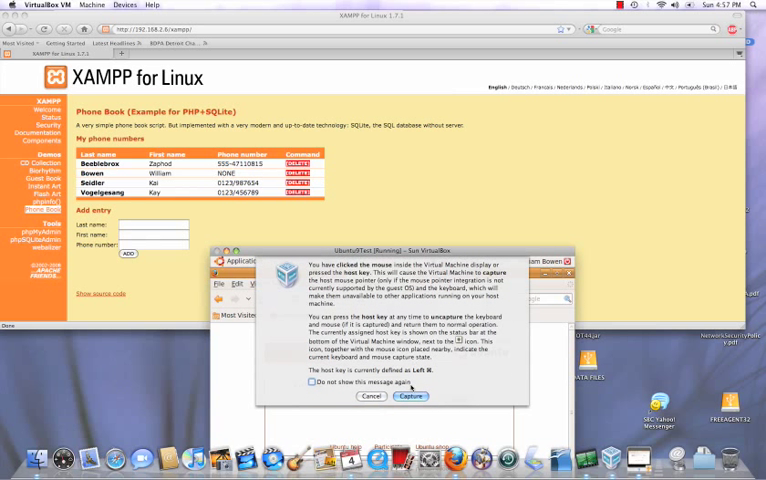
{"action": "left_click", "coordinate": [432, 396]}
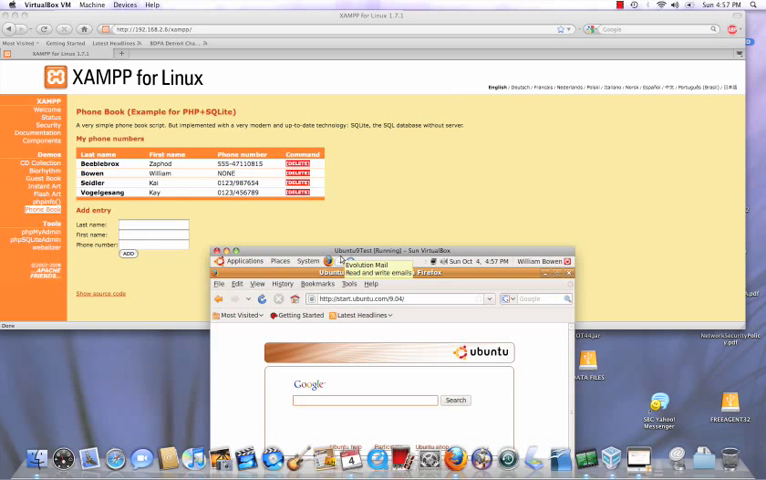
{"action": "type", "text": "thatguywiththeglasses"}
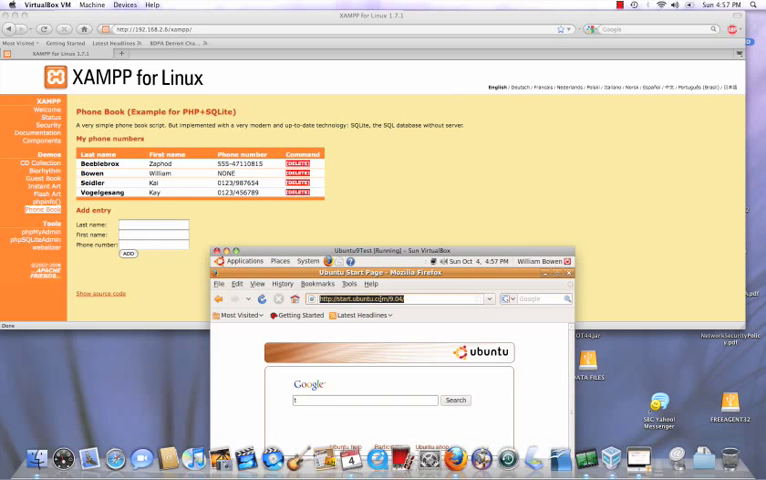
{"action": "type", "text": "loc"}
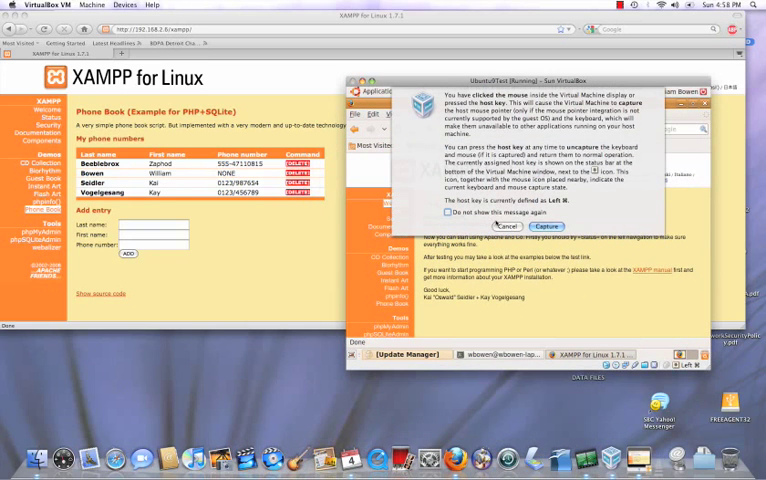
- Enter 'test user 2' in the guest phone book form and add it alongside Bowen
{"action": "left_click", "coordinate": [536, 228]}
{"action": "type", "text": "Ye"}
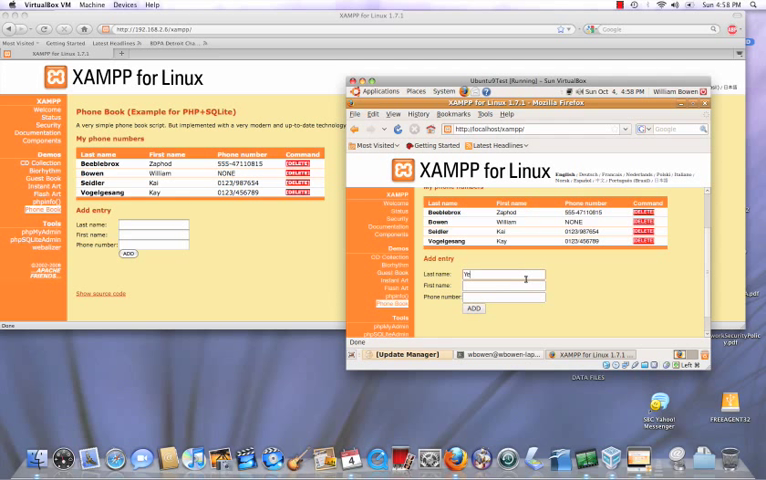
{"action": "type", "text": "test user 2"}
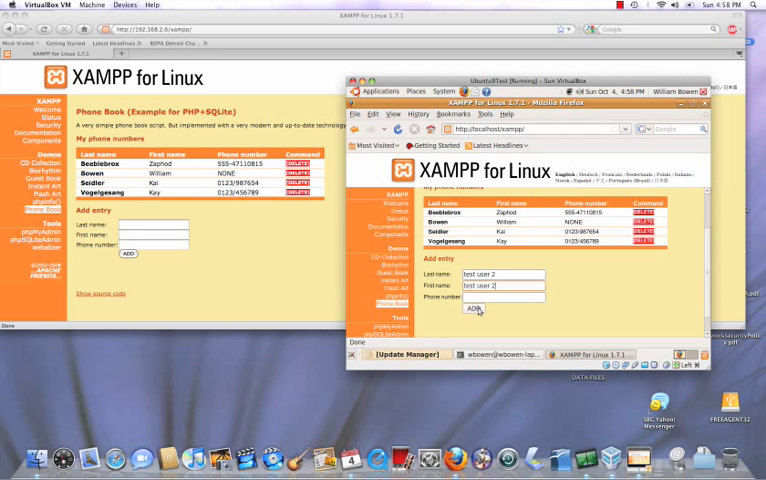
{"action": "left_click", "coordinate": [472, 308]}
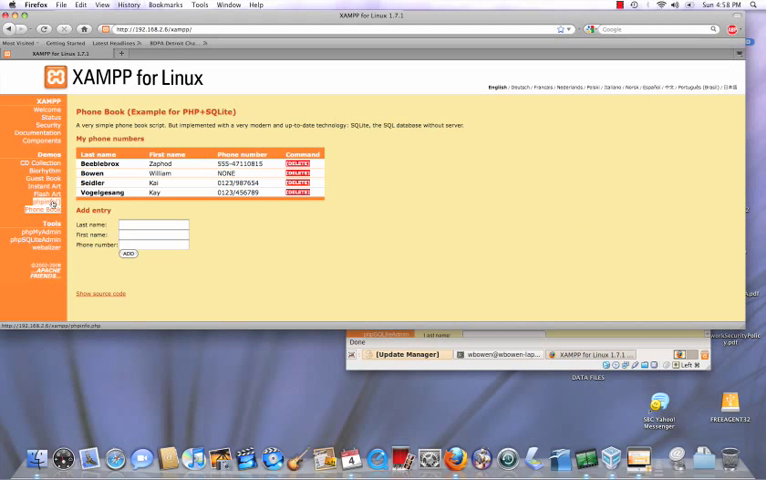
- Reload to see test user 2 synced, then add a 'test 3 / connection works' entry
{"action": "left_click", "coordinate": [128, 264]}
{"action": "type", "text": "test 3"}
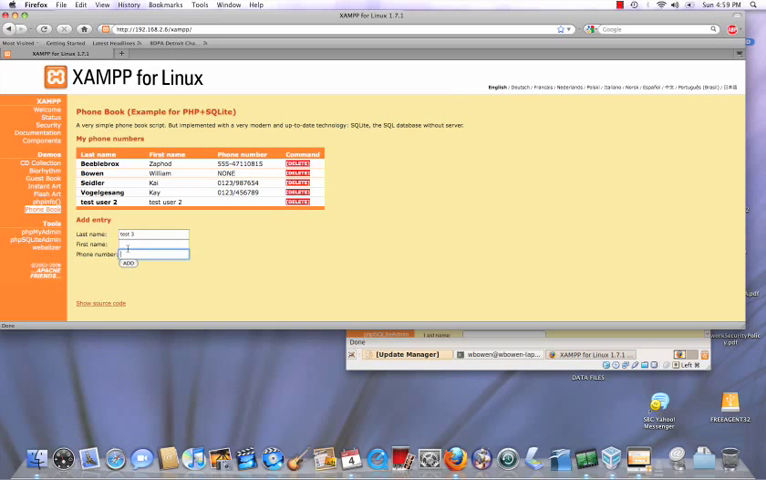
{"action": "type", "text": "connection wor"}
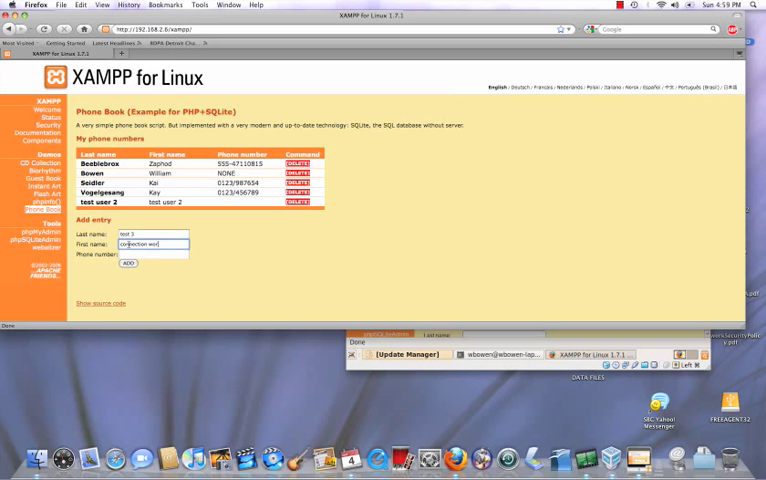
{"action": "left_click", "coordinate": [128, 264]}
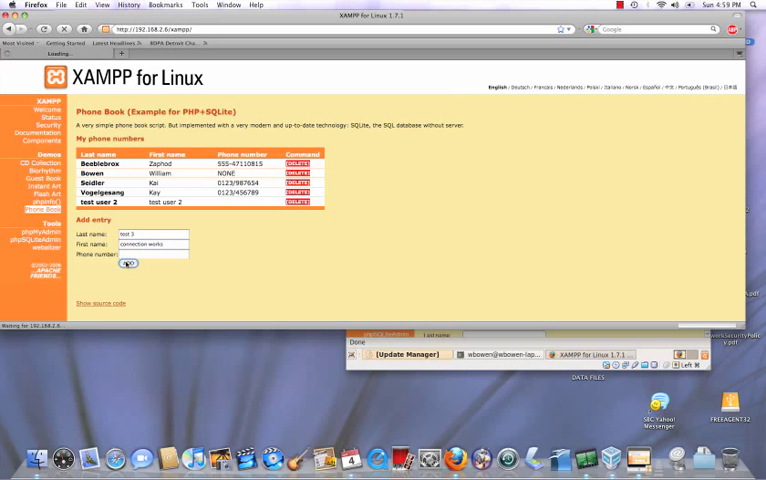
{"action": "left_click", "coordinate": [128, 272]}
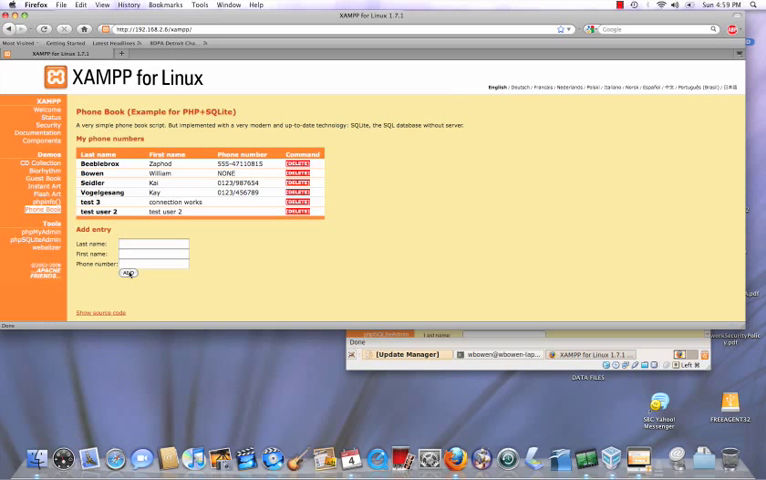